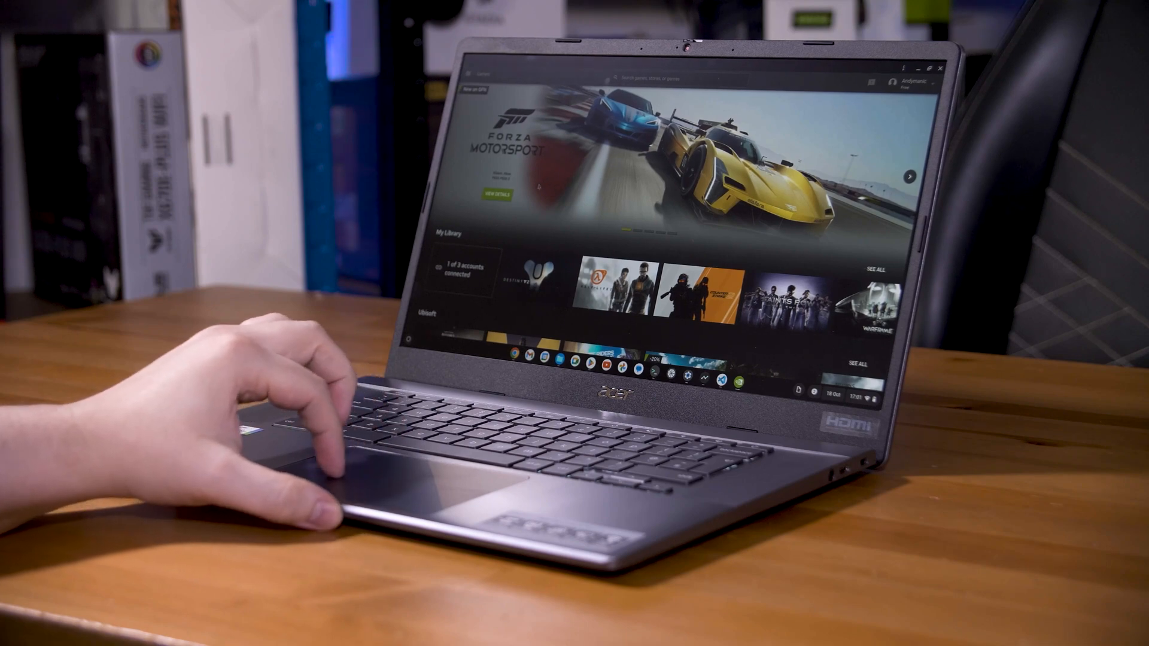
pyautogui.scroll(-3)
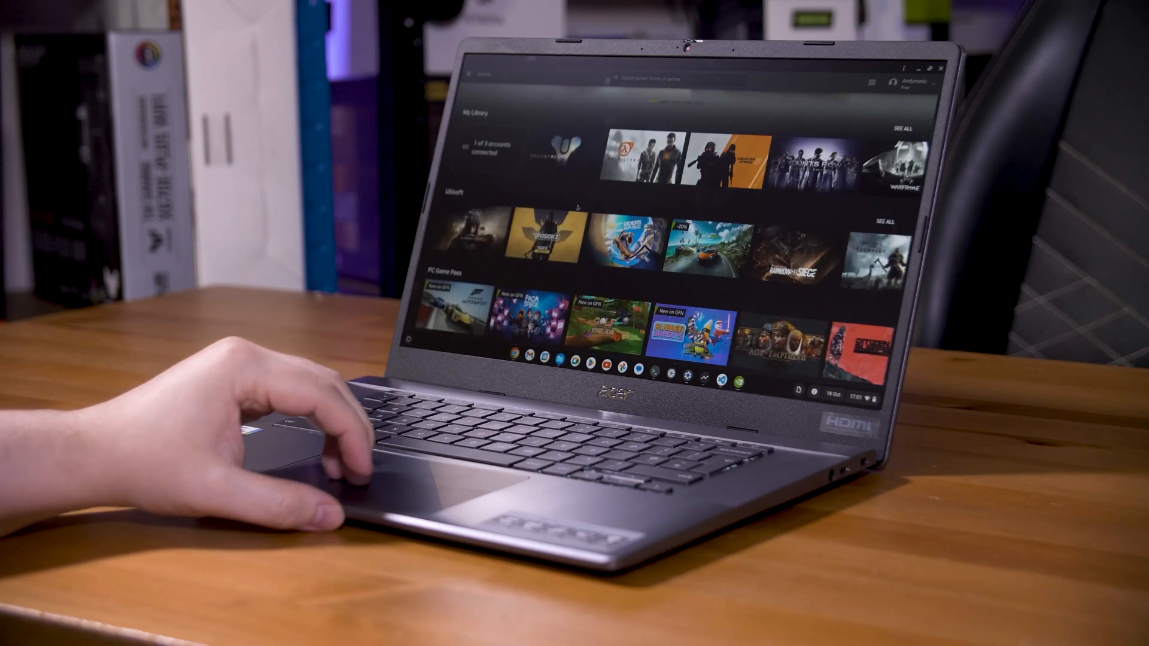